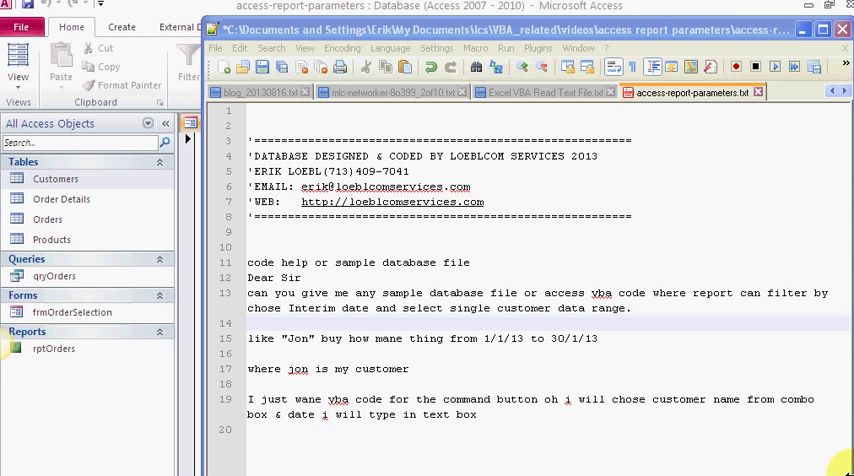
mouse_move(843, 136)
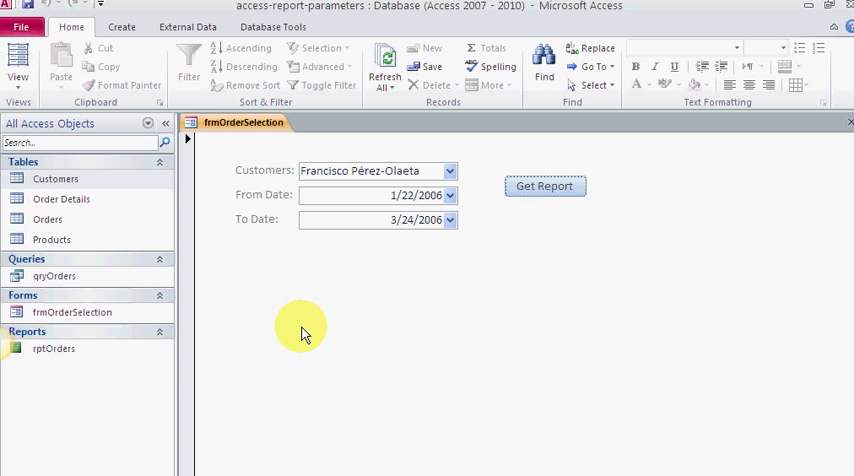
mouse_move(96, 185)
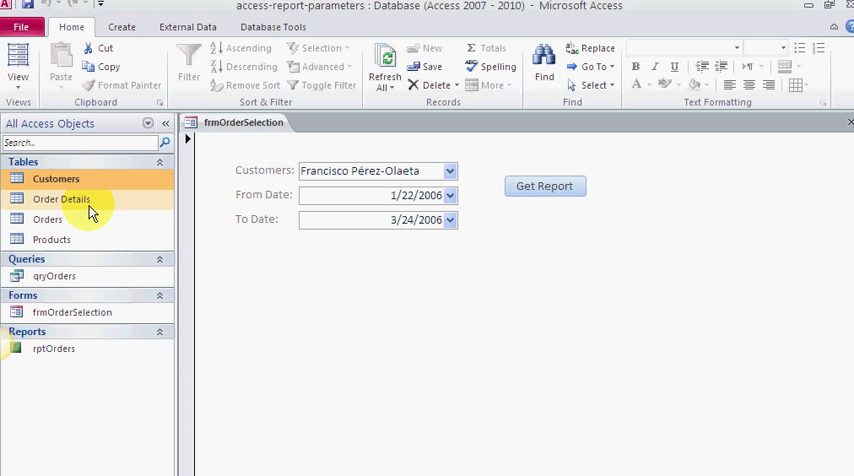
- Review the Orders and Products tables and the qryOrders query in the navigation pane
click(47, 219)
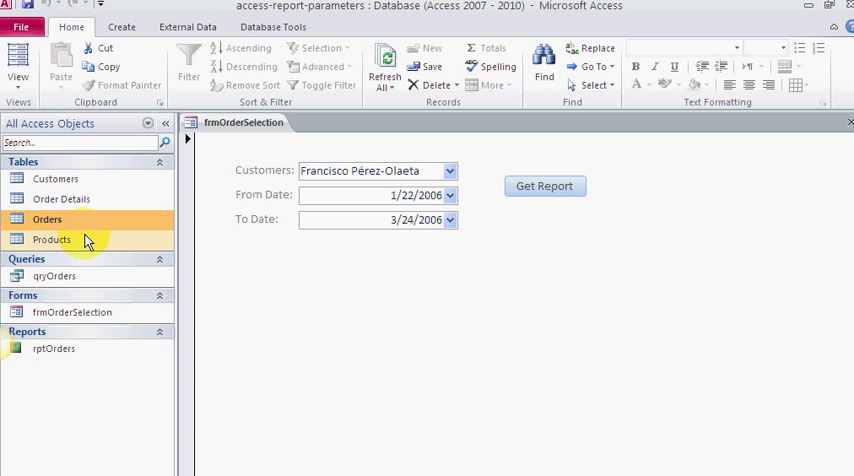
click(52, 240)
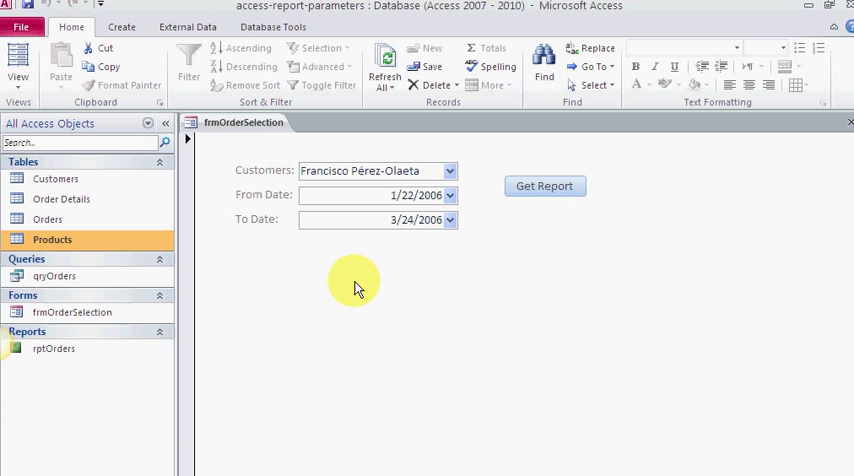
mouse_move(125, 273)
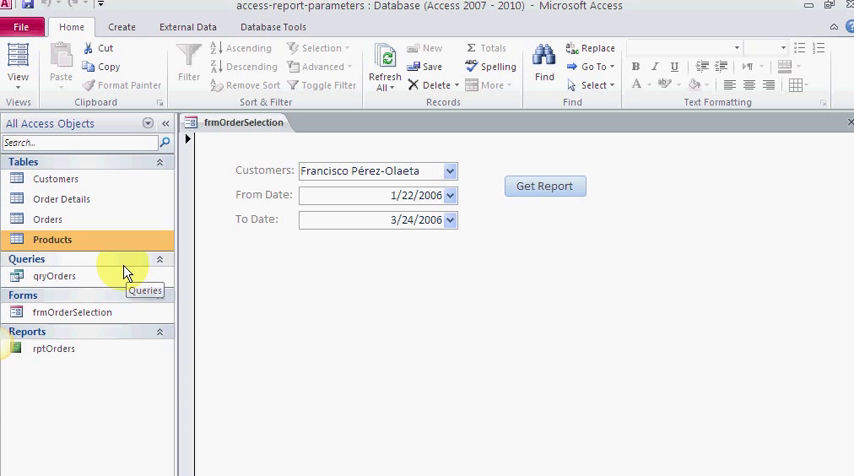
click(54, 276)
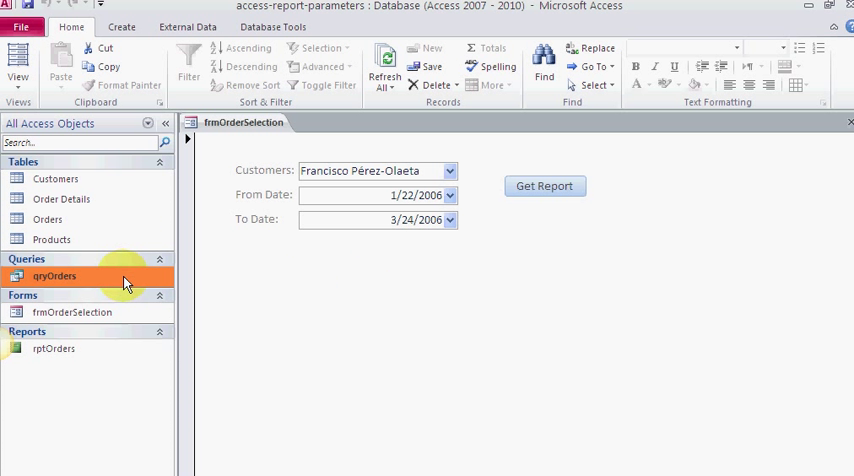
mouse_move(80, 281)
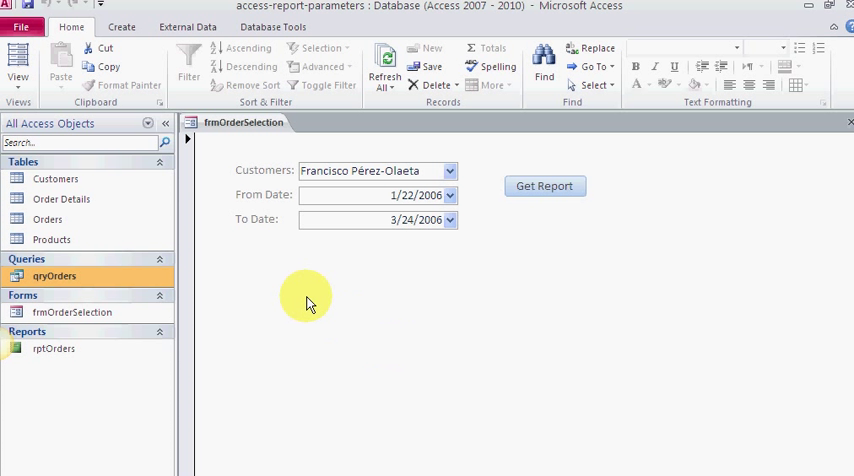
mouse_move(157, 296)
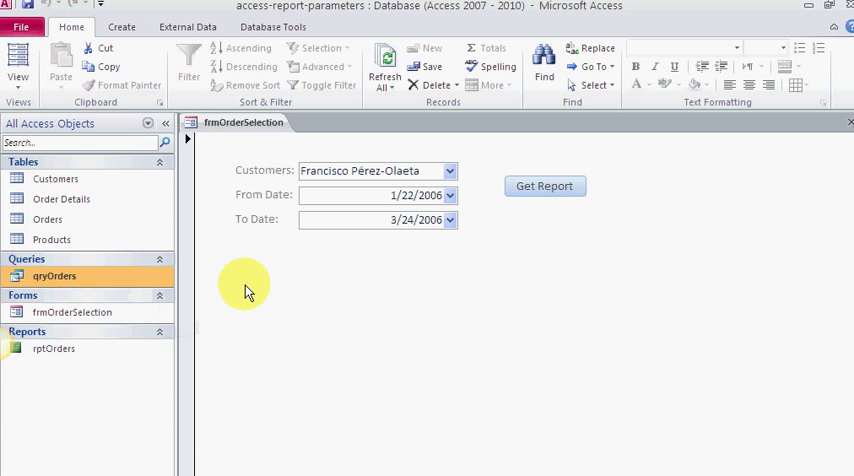
mouse_move(388, 320)
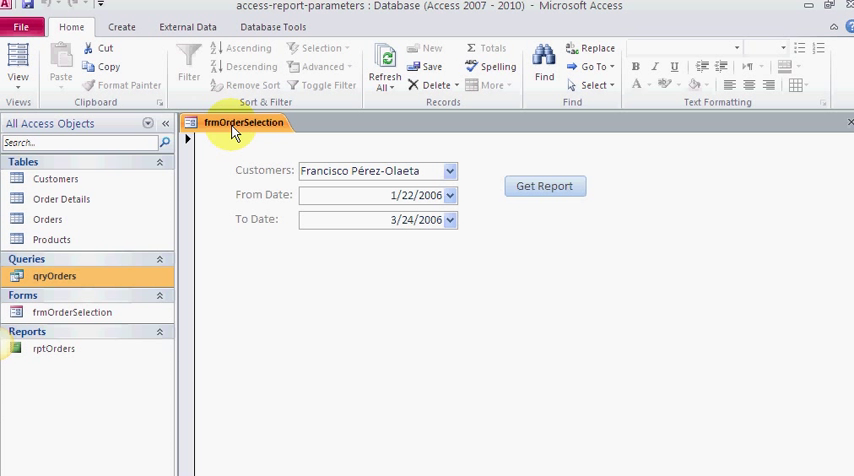
mouse_move(225, 190)
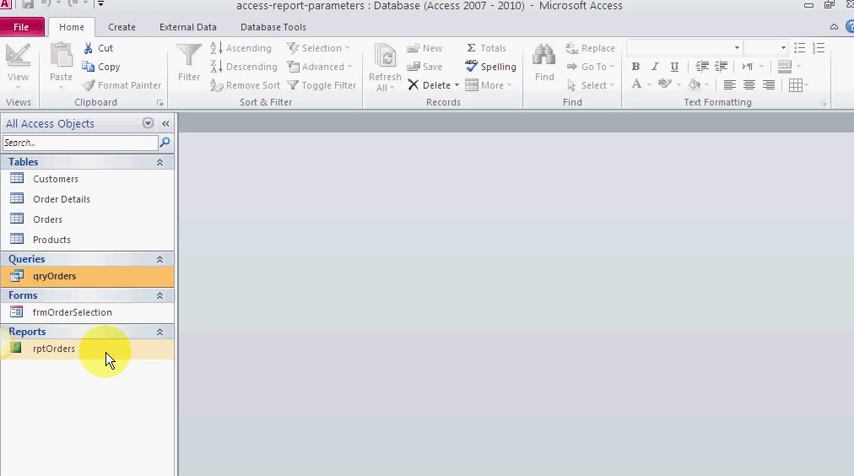
double_click(53, 348)
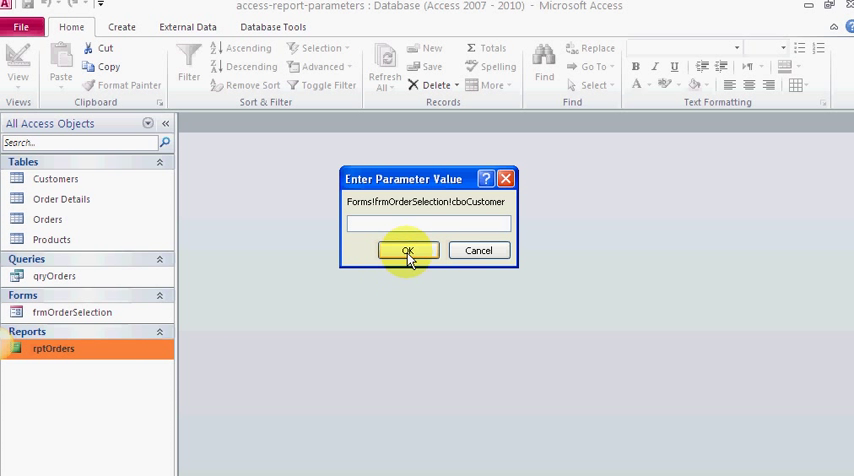
click(407, 250)
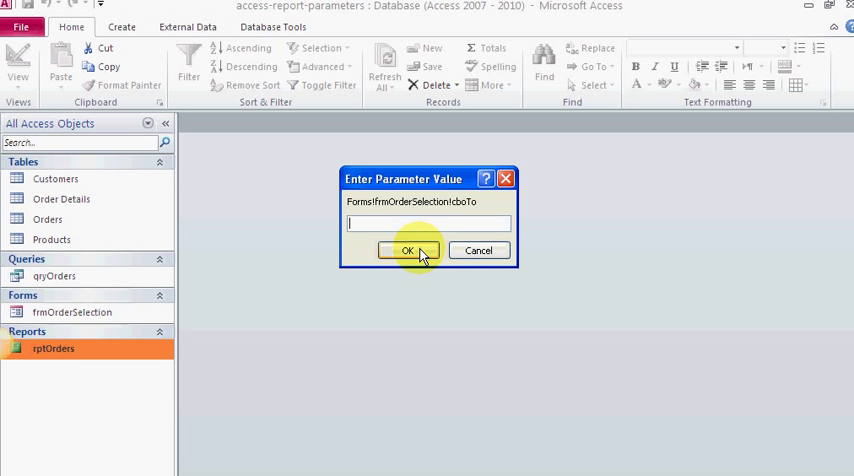
click(407, 250)
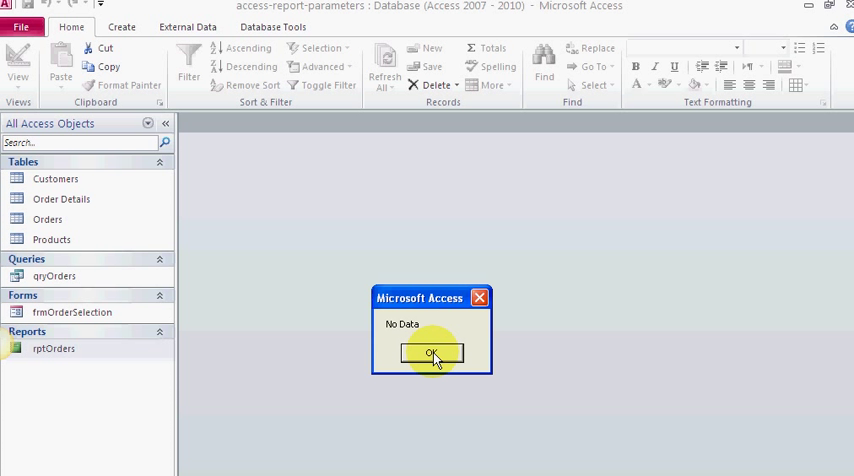
click(432, 353)
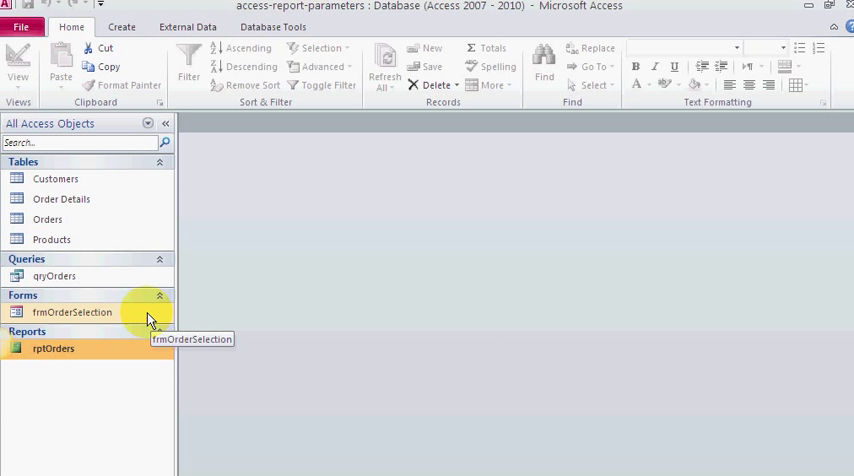
double_click(71, 312)
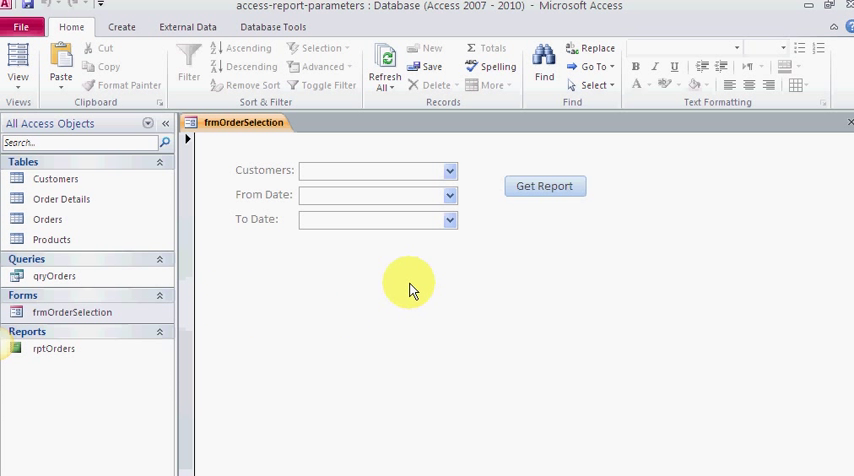
mouse_move(295, 302)
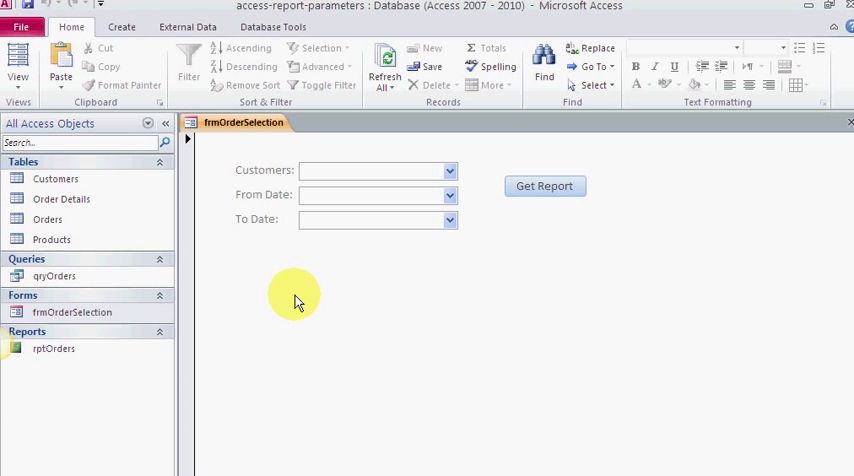
mouse_move(217, 243)
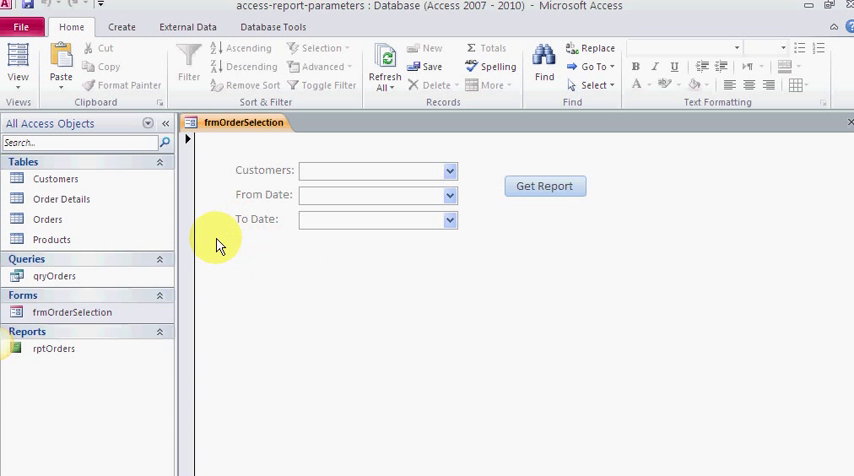
mouse_move(75, 178)
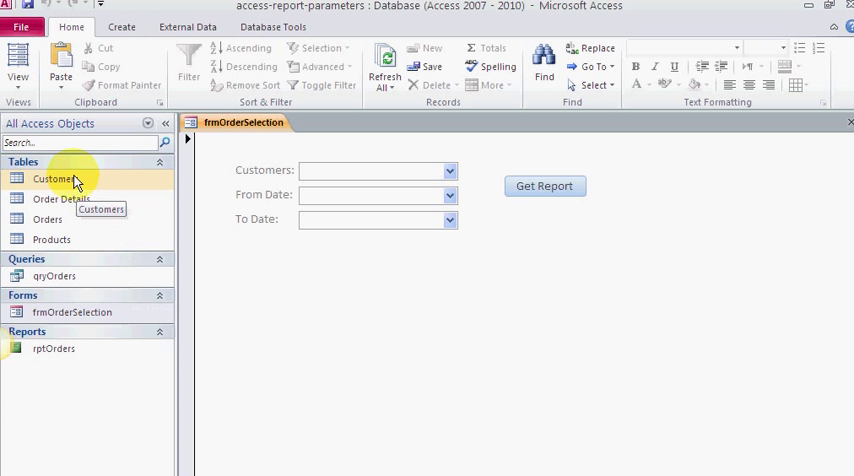
mouse_move(298, 170)
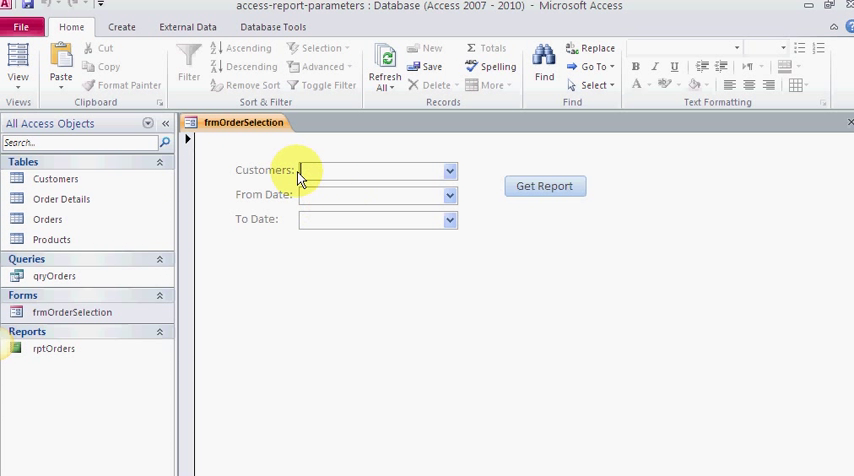
click(449, 170)
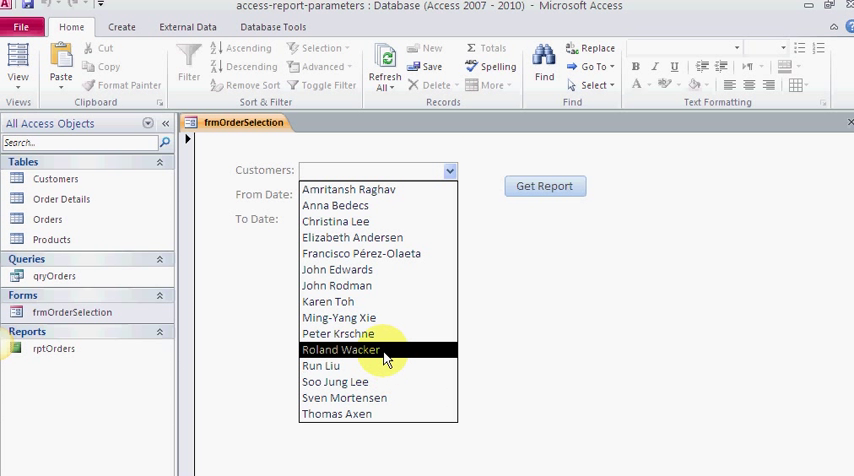
click(340, 349)
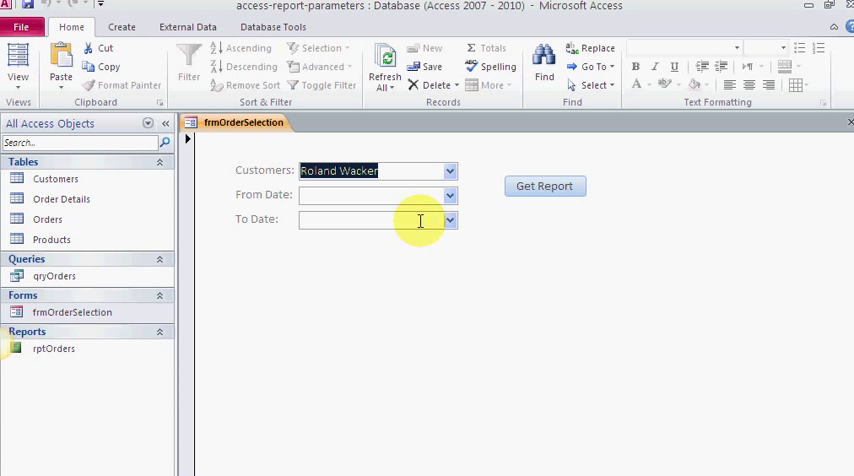
mouse_move(443, 189)
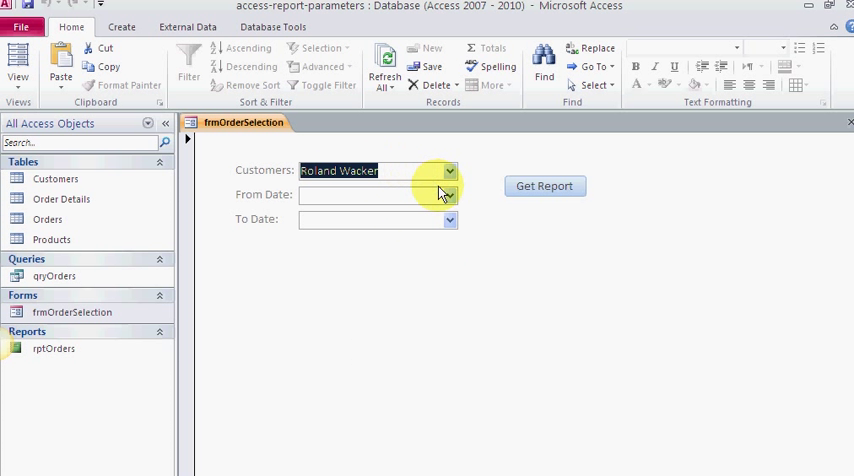
- Set the From Date to 1/22/2006 and the To Date to 4/5/2006
click(449, 194)
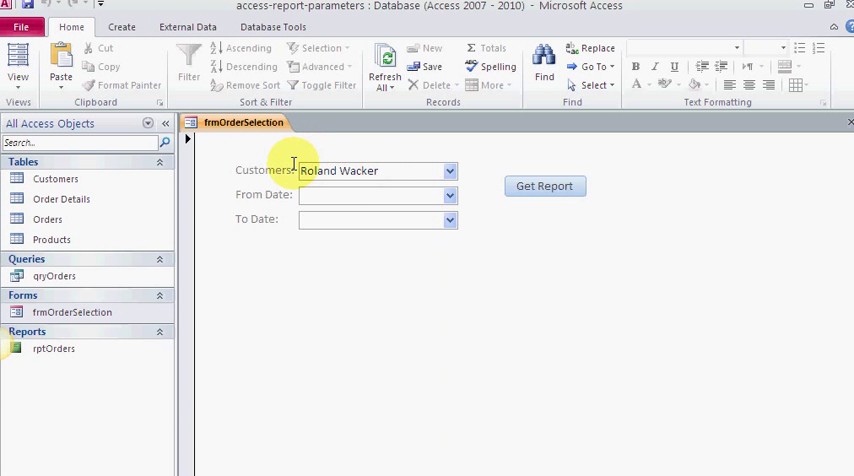
mouse_move(55, 178)
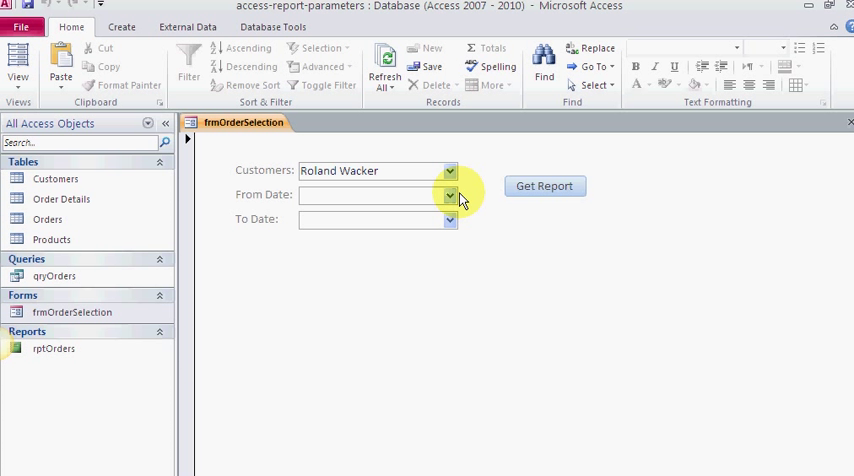
click(449, 195)
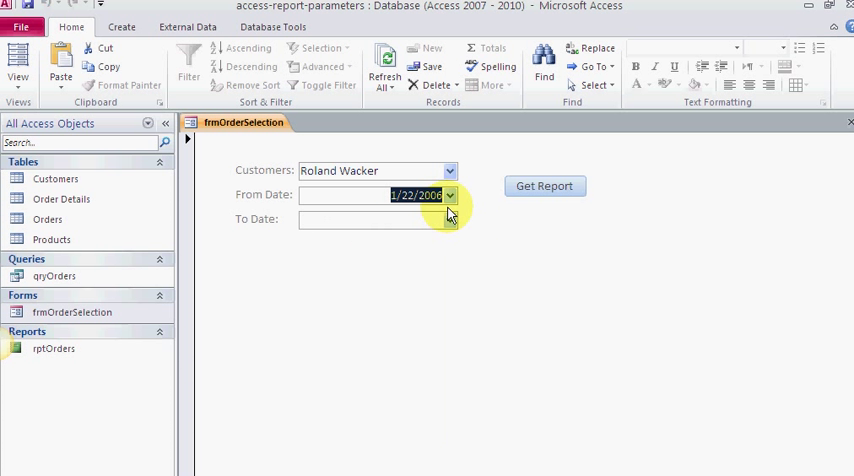
click(449, 219)
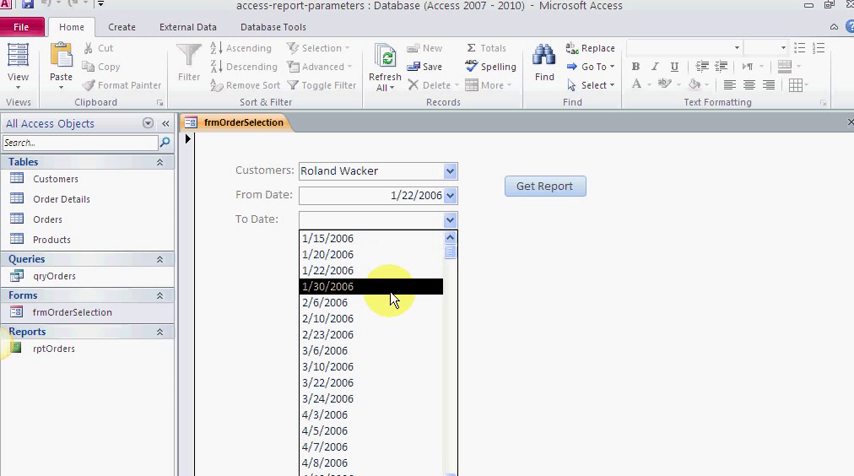
click(324, 430)
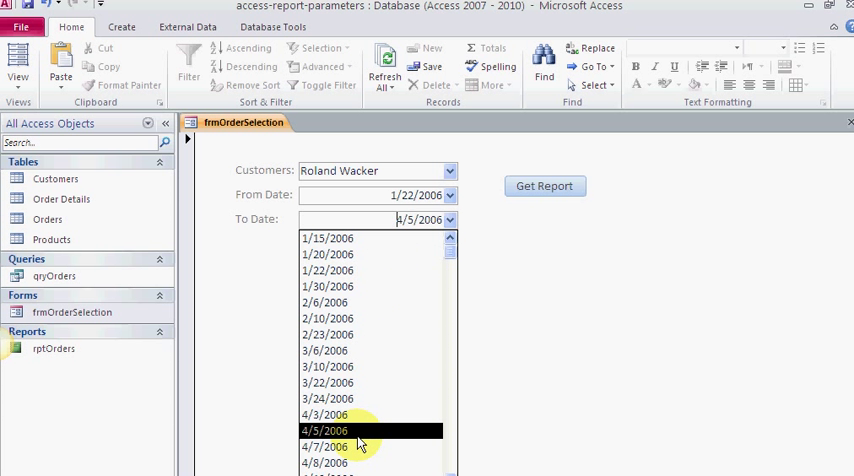
click(338, 430)
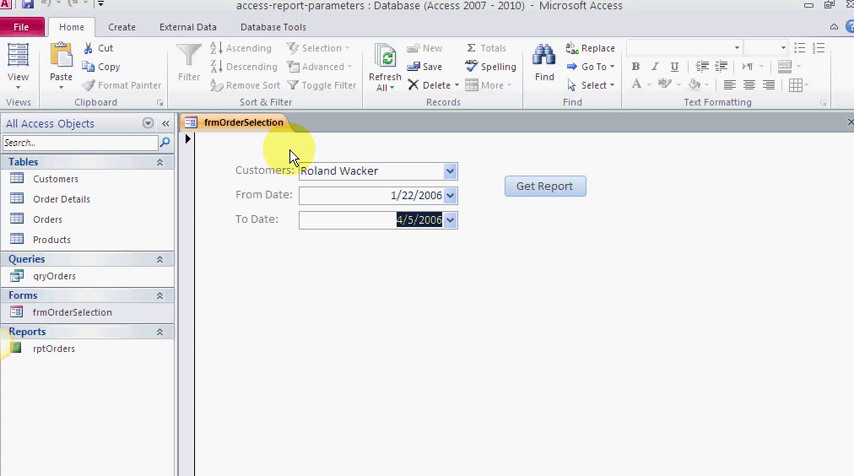
mouse_move(375, 187)
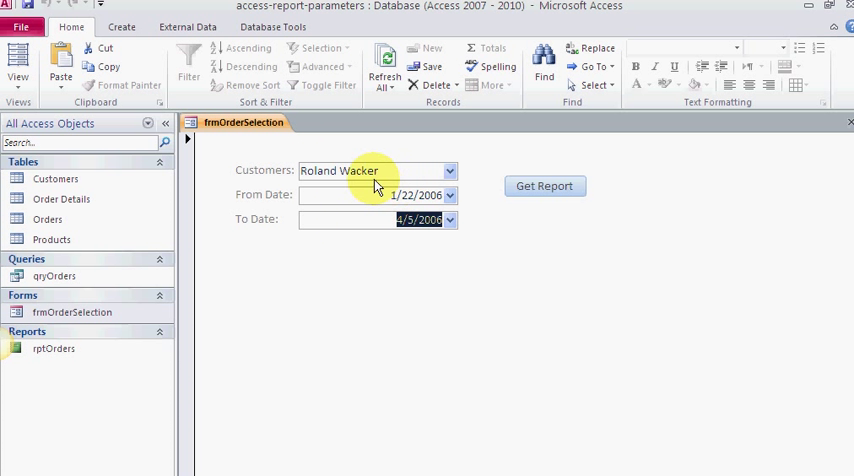
mouse_move(490, 180)
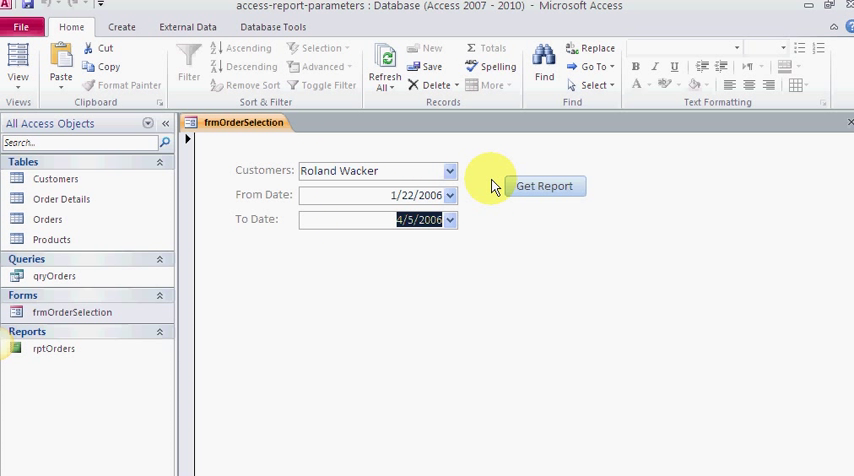
mouse_move(405, 152)
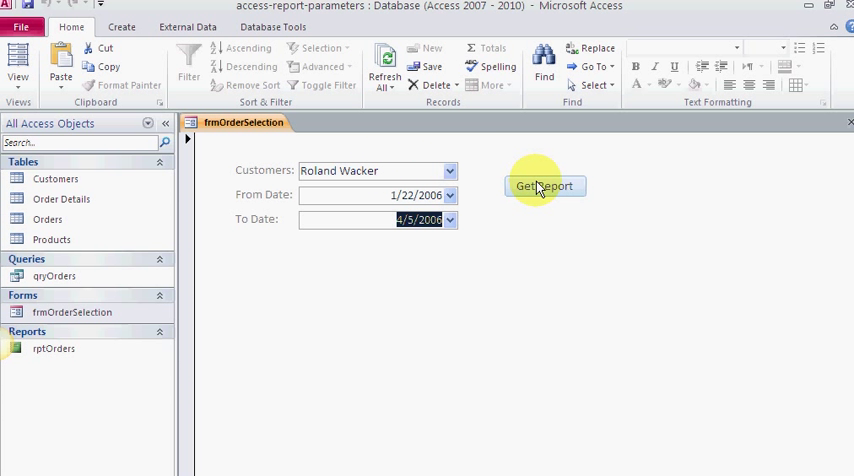
click(544, 186)
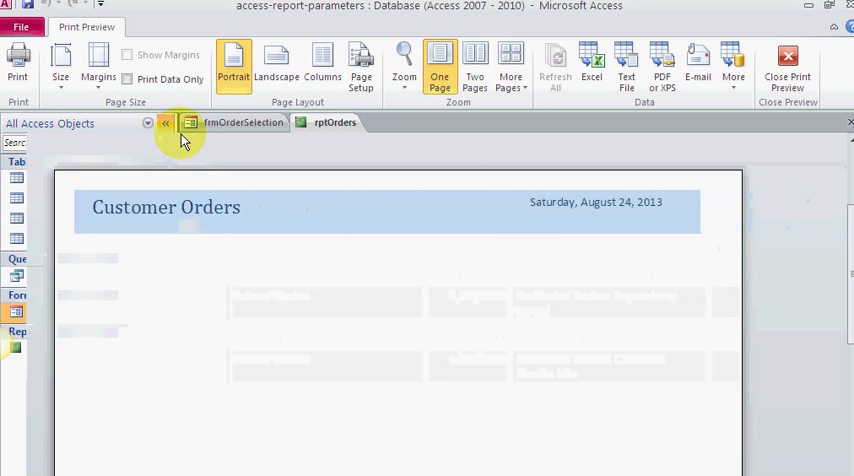
click(787, 62)
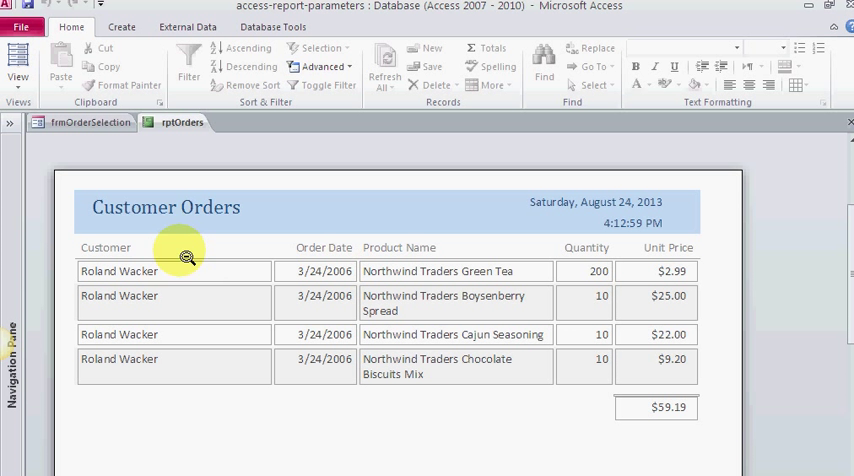
mouse_move(293, 249)
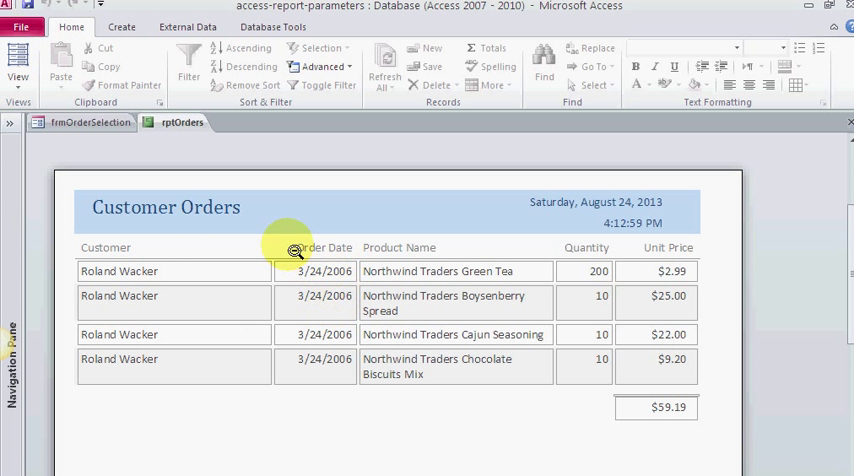
mouse_move(458, 311)
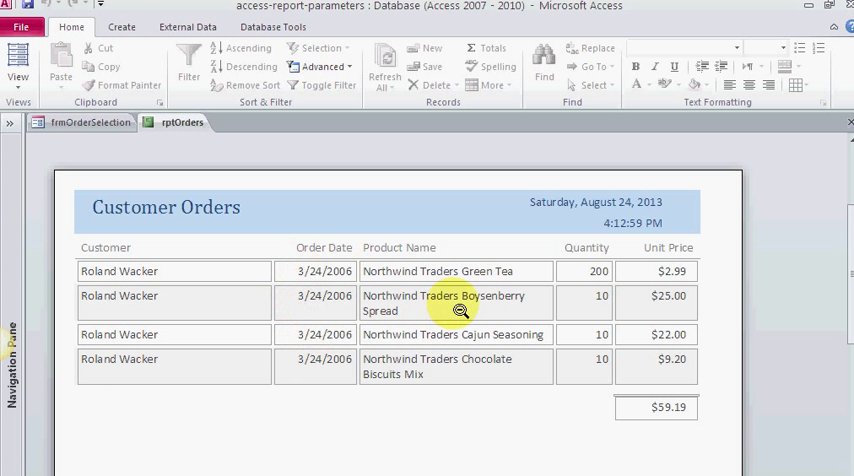
mouse_move(490, 341)
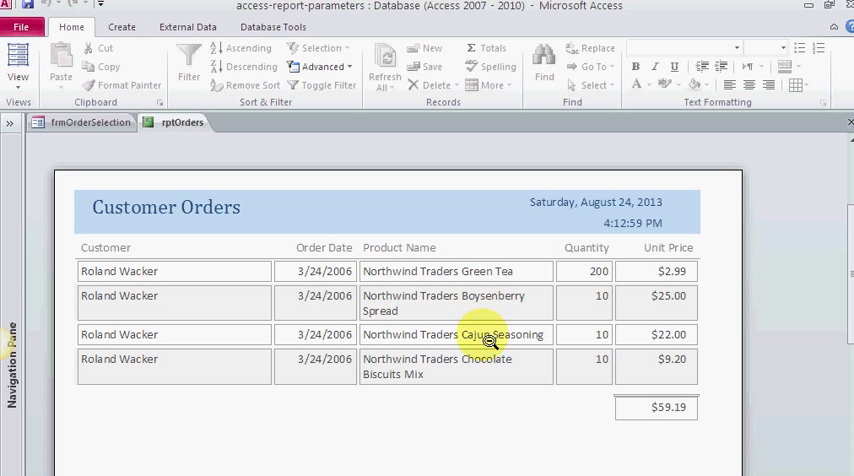
mouse_move(637, 320)
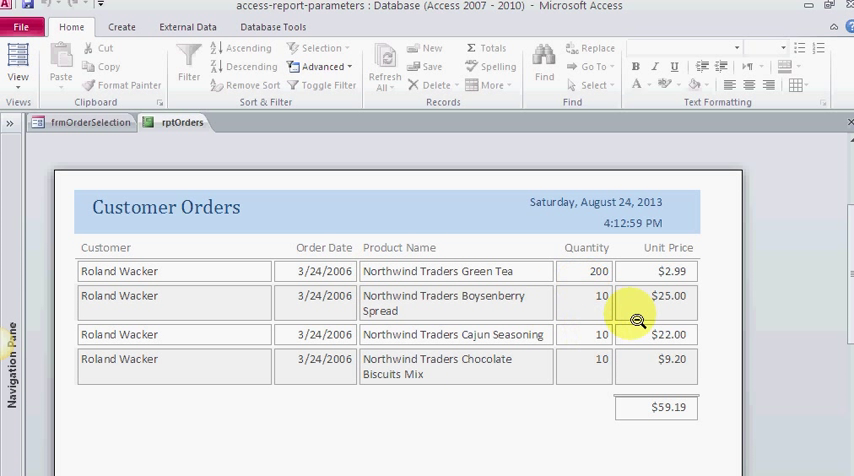
mouse_move(742, 411)
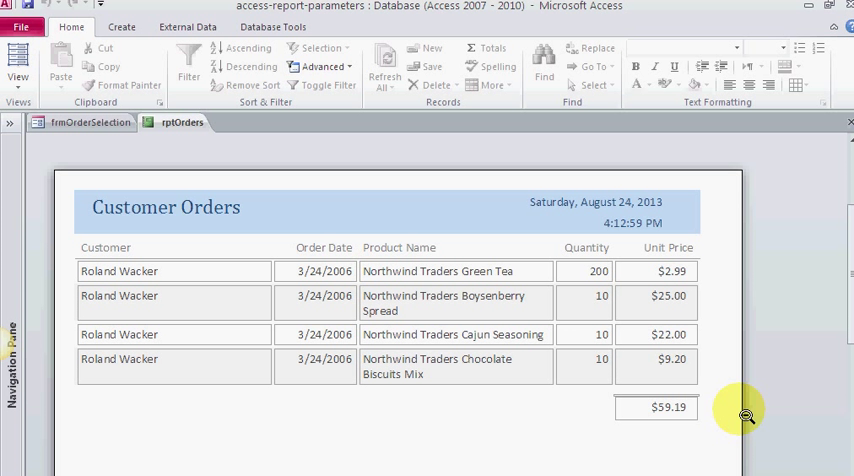
mouse_move(649, 304)
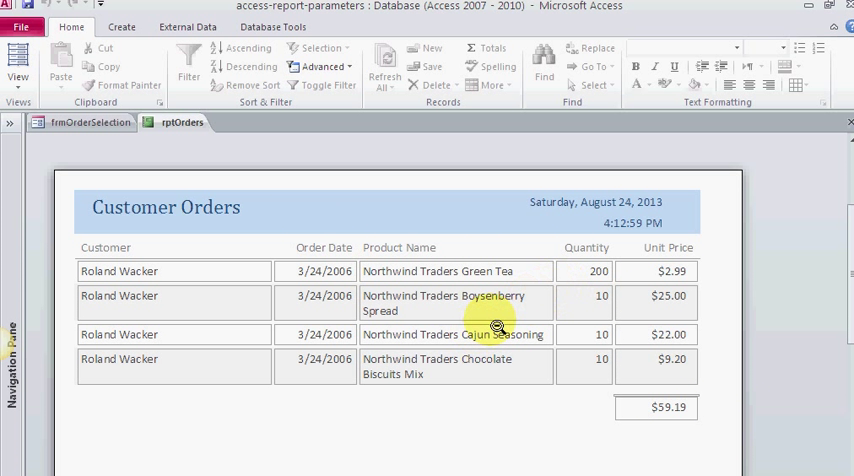
mouse_move(596, 405)
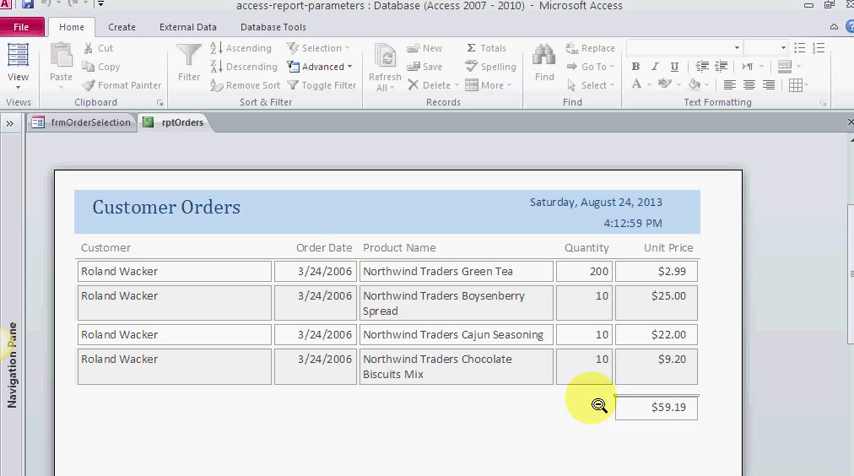
mouse_move(476, 390)
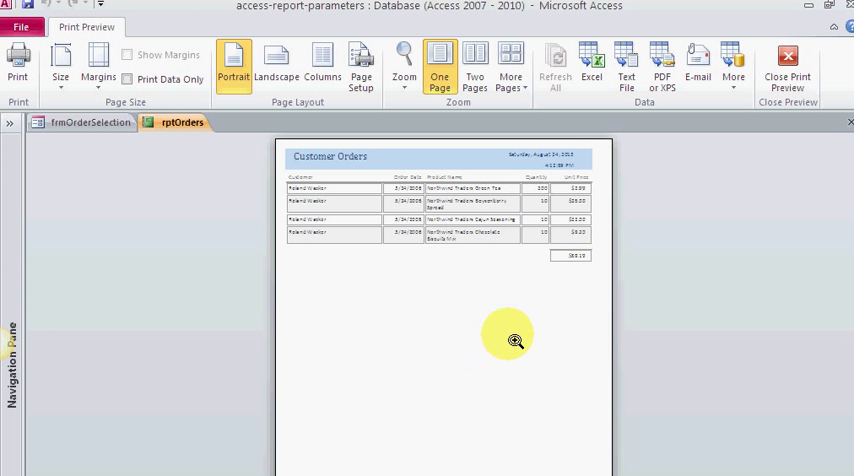
click(787, 65)
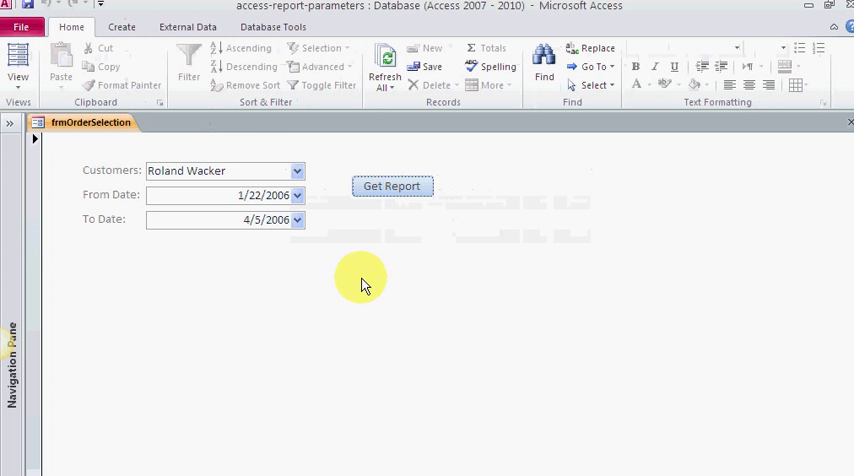
mouse_move(305, 178)
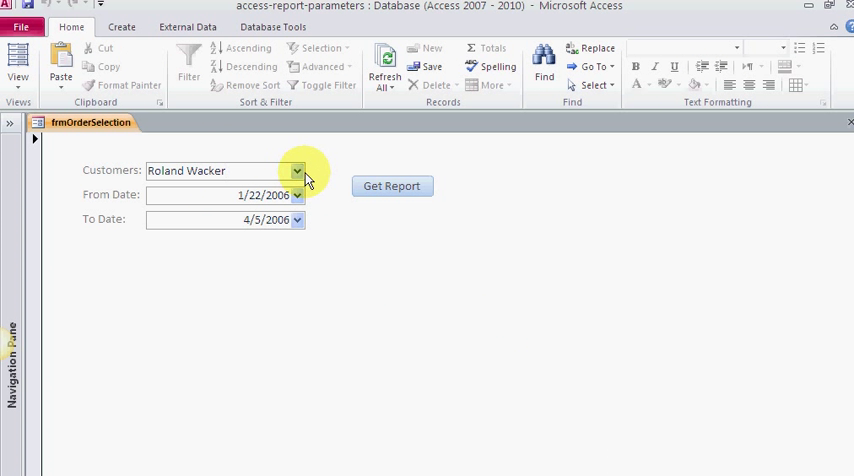
click(297, 170)
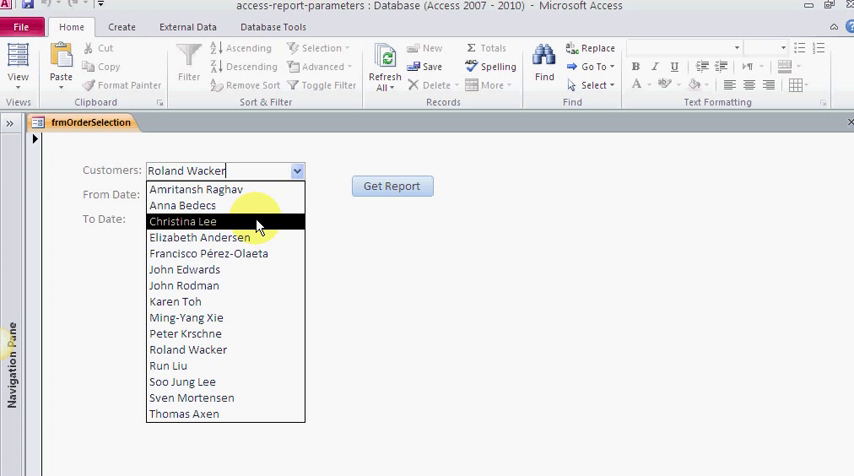
click(182, 221)
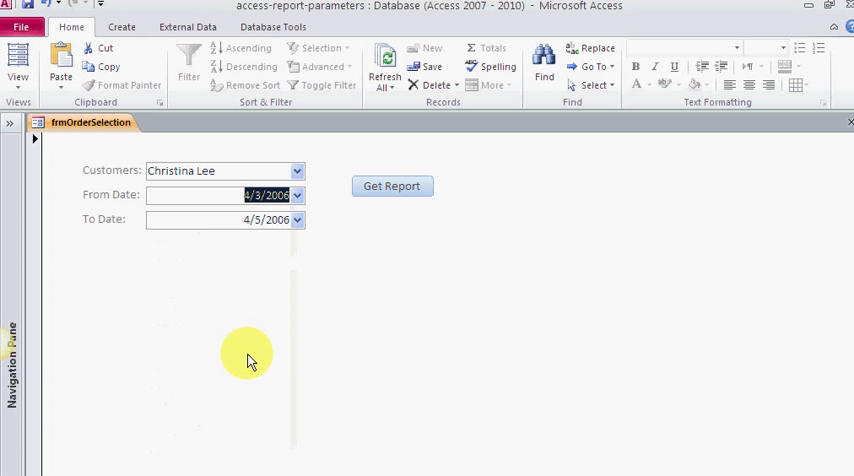
click(298, 219)
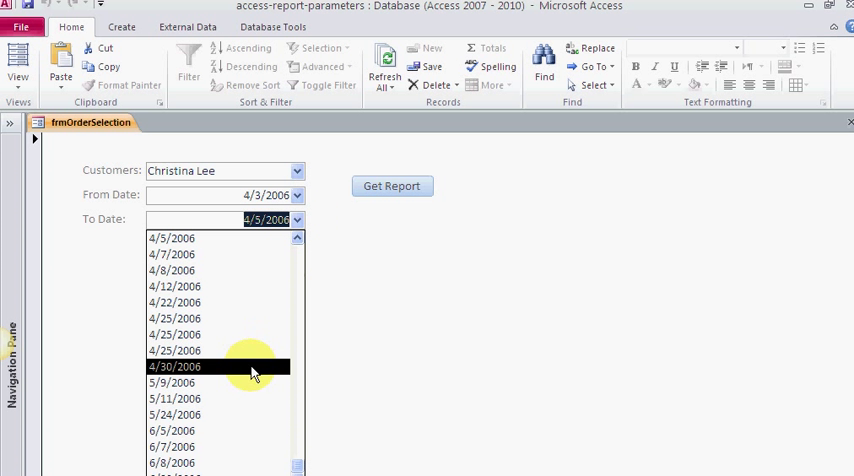
click(174, 447)
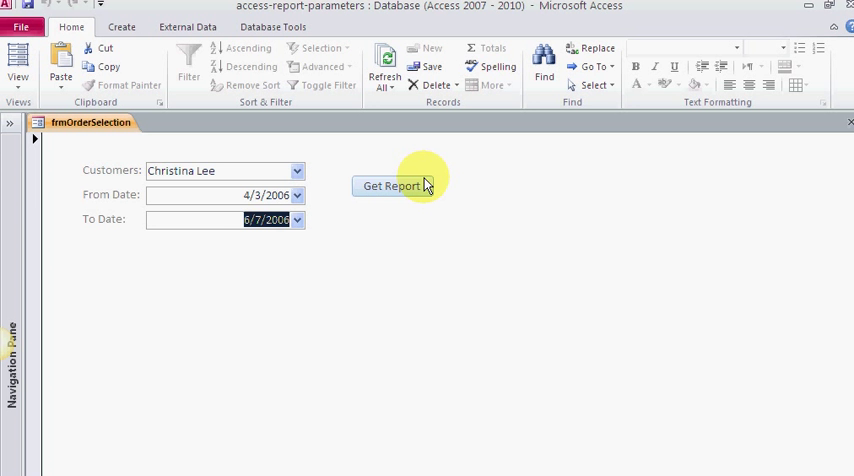
click(391, 186)
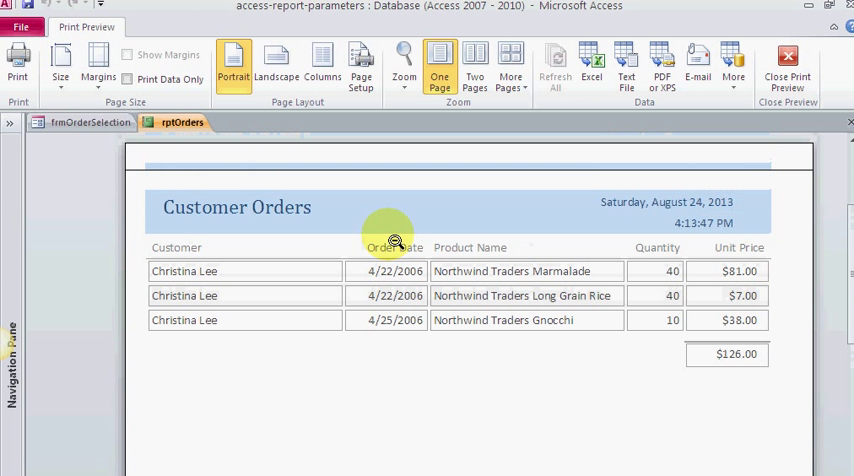
mouse_move(550, 271)
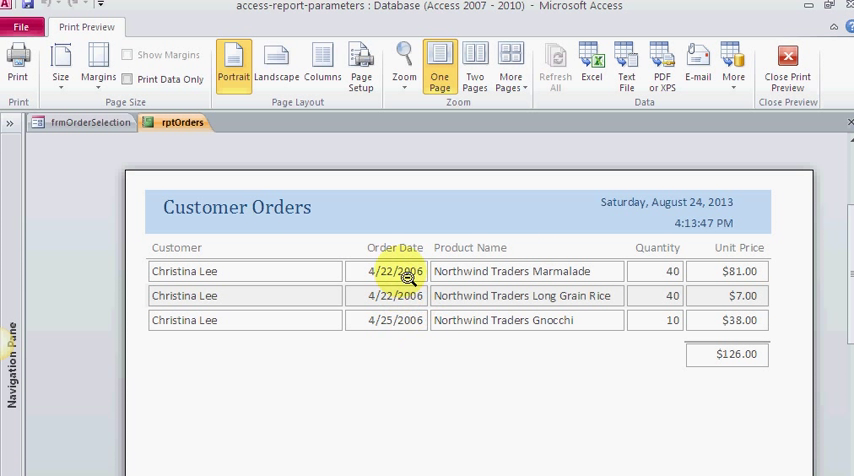
mouse_move(658, 303)
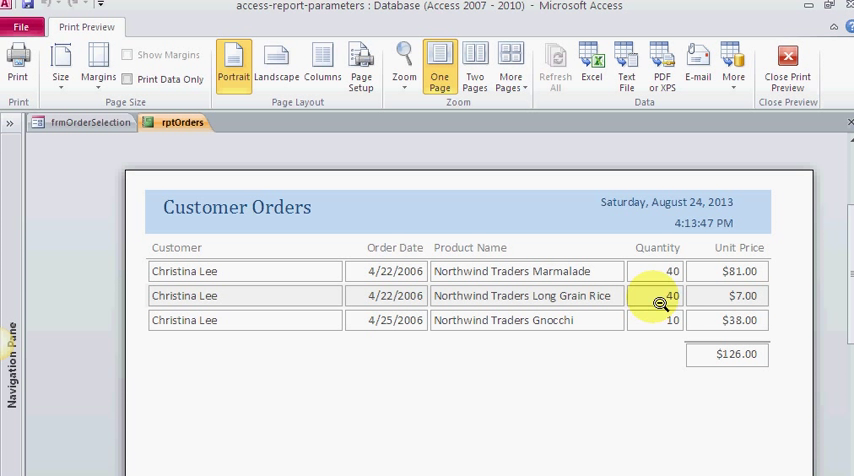
mouse_move(736, 379)
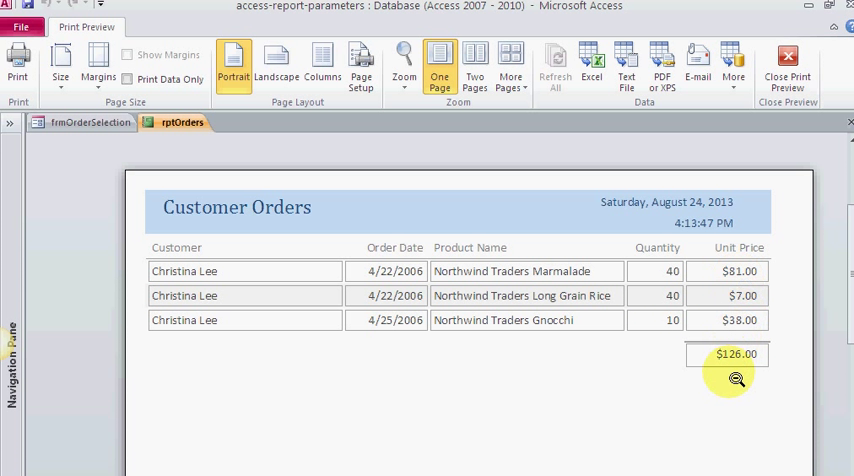
mouse_move(736, 354)
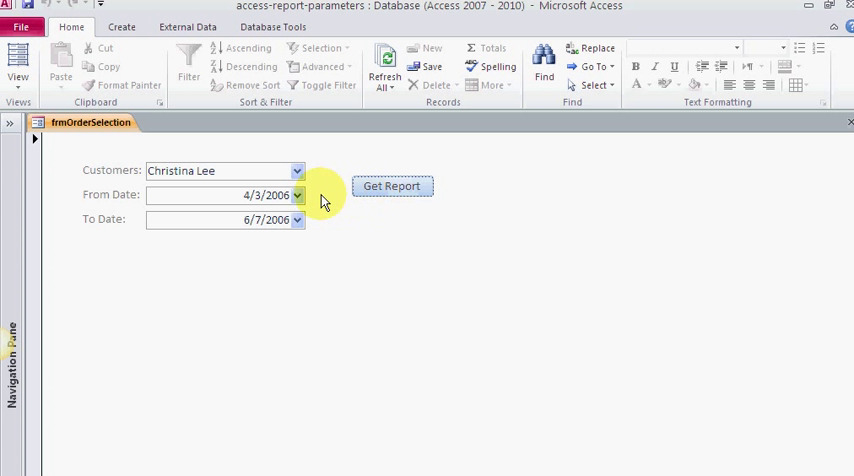
- With From Date 5/11/2006, request the report twice, dismissing the No Data message each time
click(297, 194)
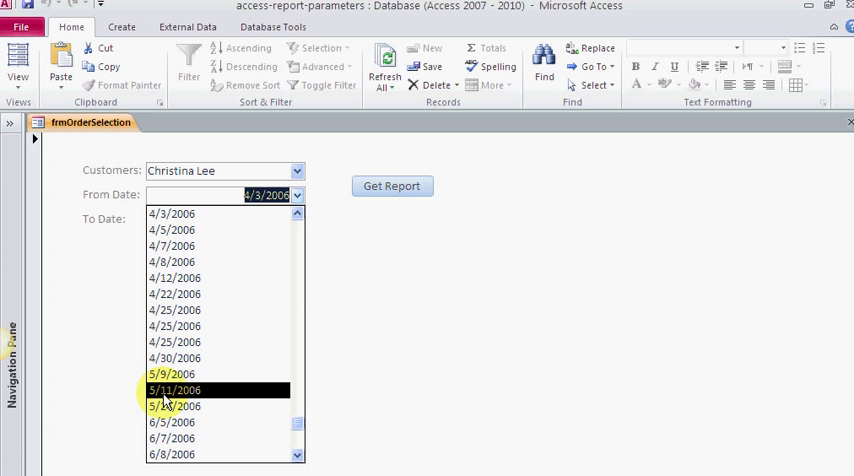
click(391, 186)
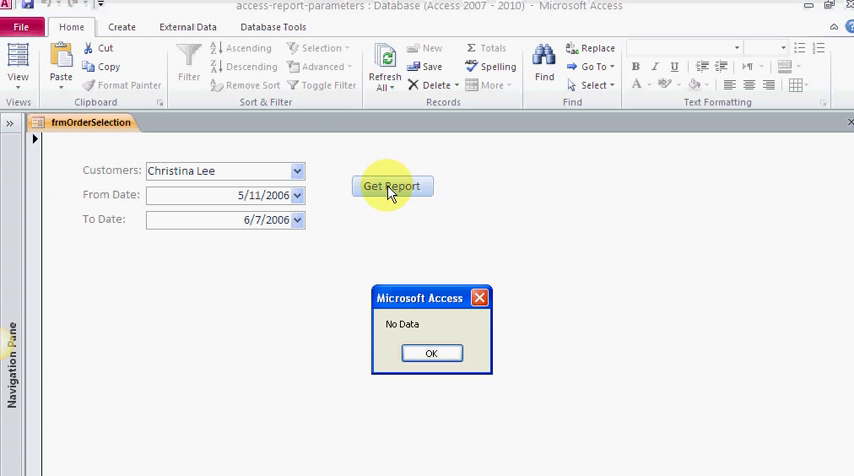
mouse_move(431, 352)
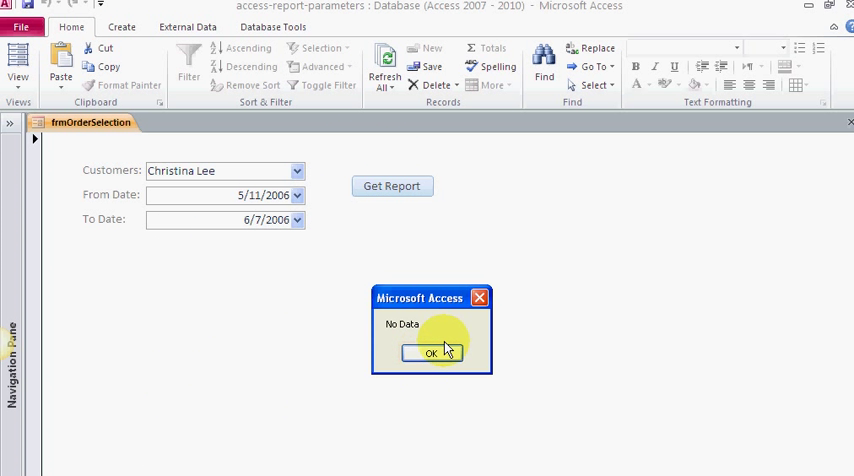
click(431, 353)
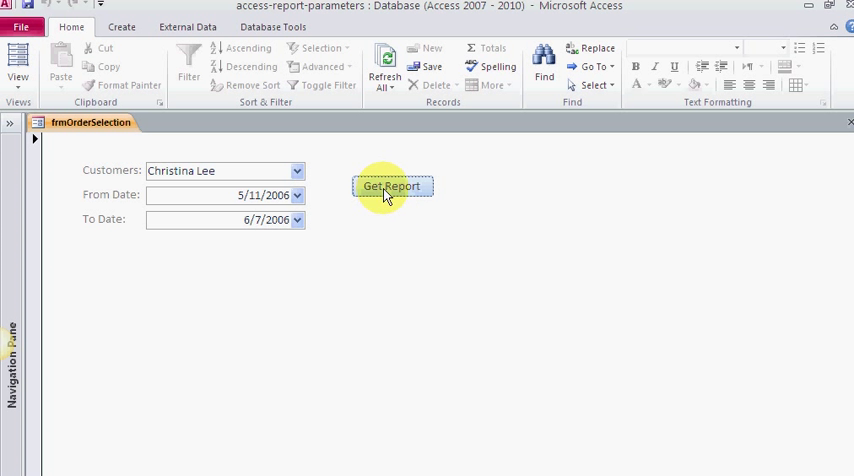
click(391, 186)
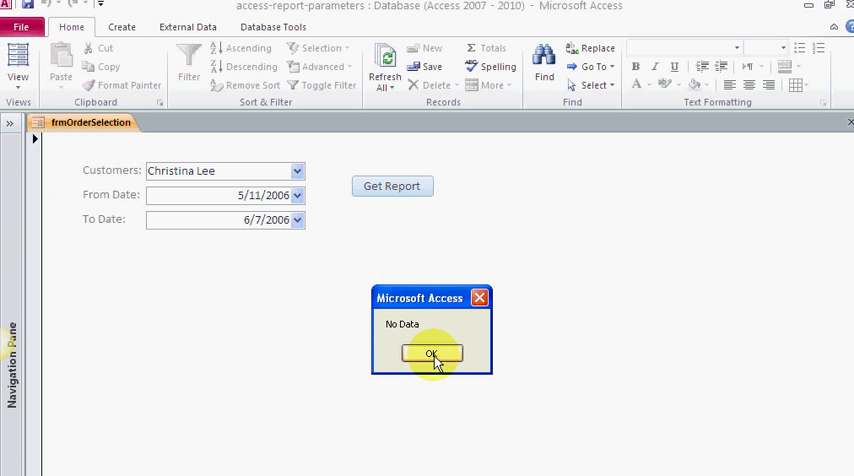
click(431, 355)
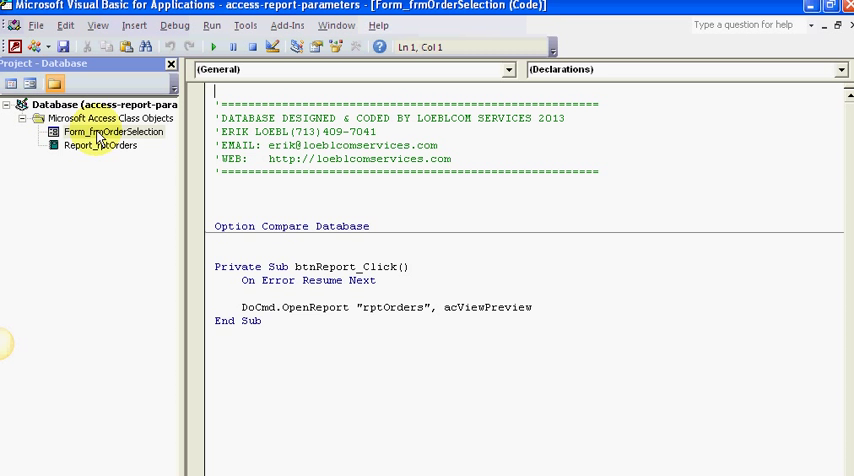
double_click(99, 145)
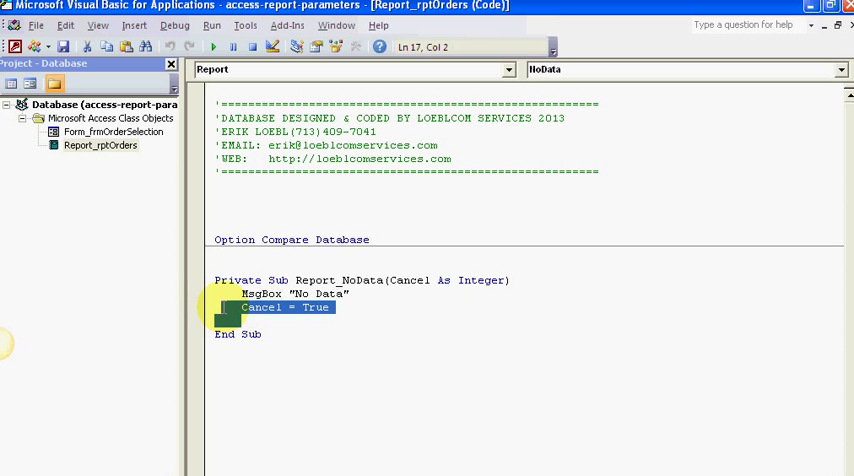
click(387, 273)
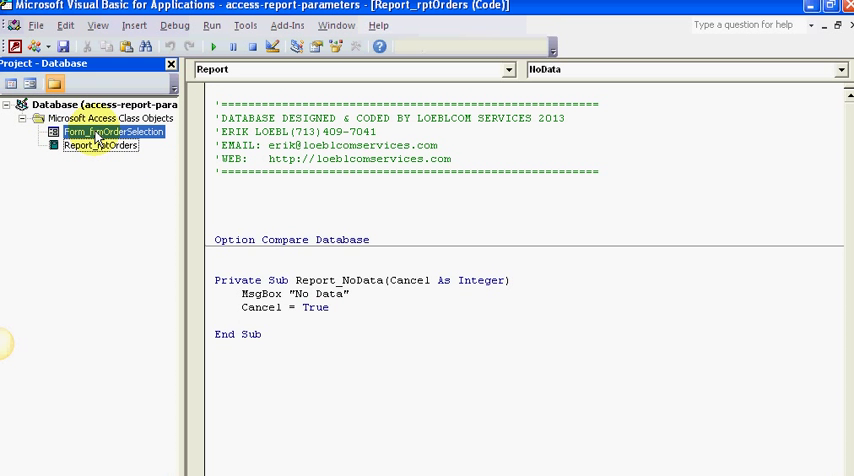
double_click(113, 131)
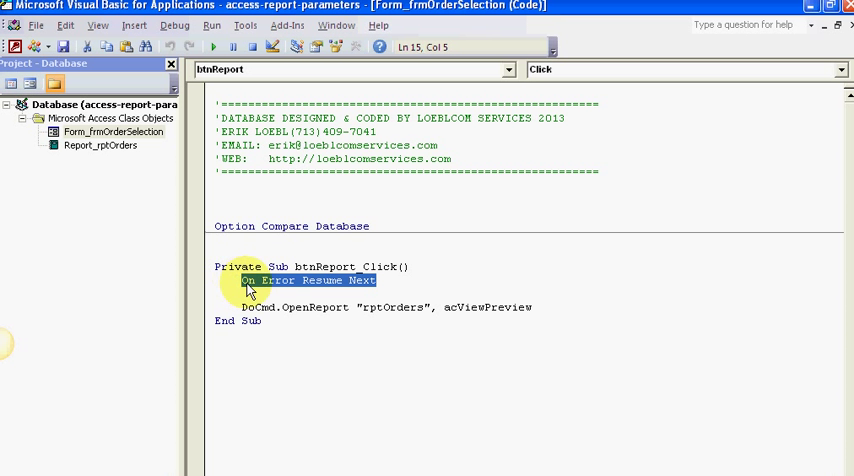
click(372, 280)
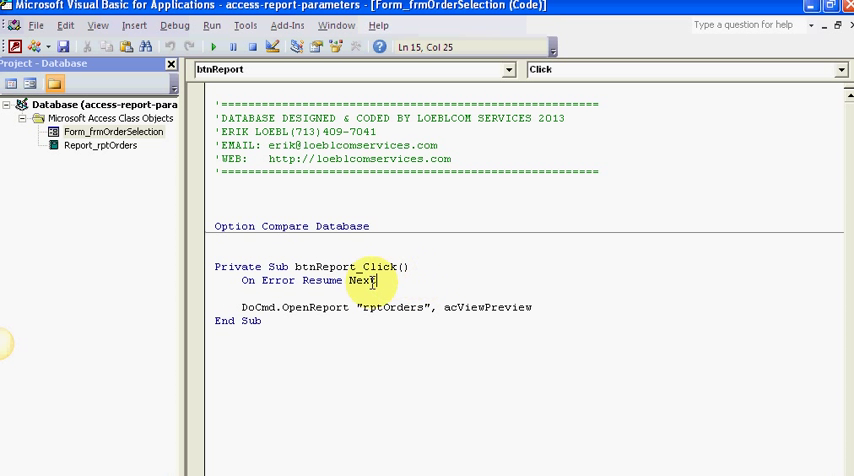
triple_click(307, 280)
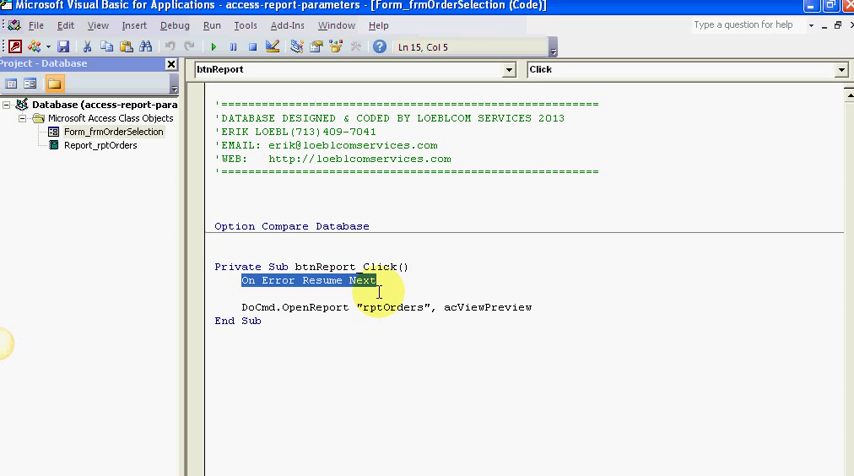
mouse_move(163, 204)
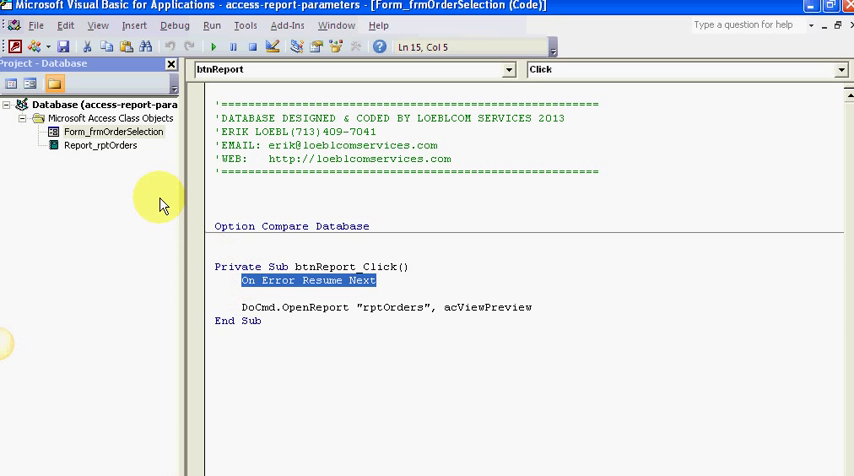
mouse_move(340, 205)
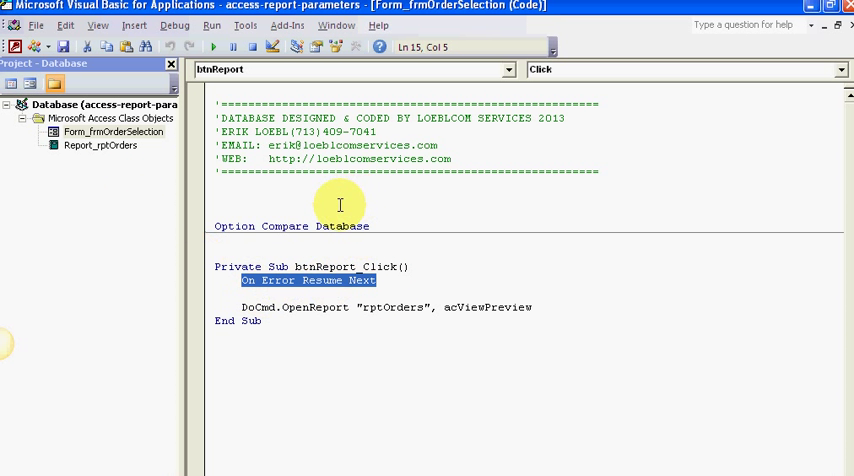
mouse_move(382, 308)
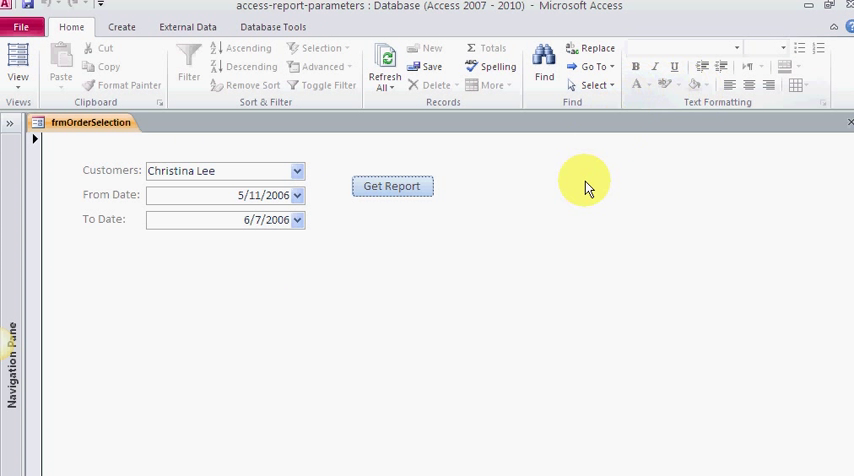
mouse_move(580, 195)
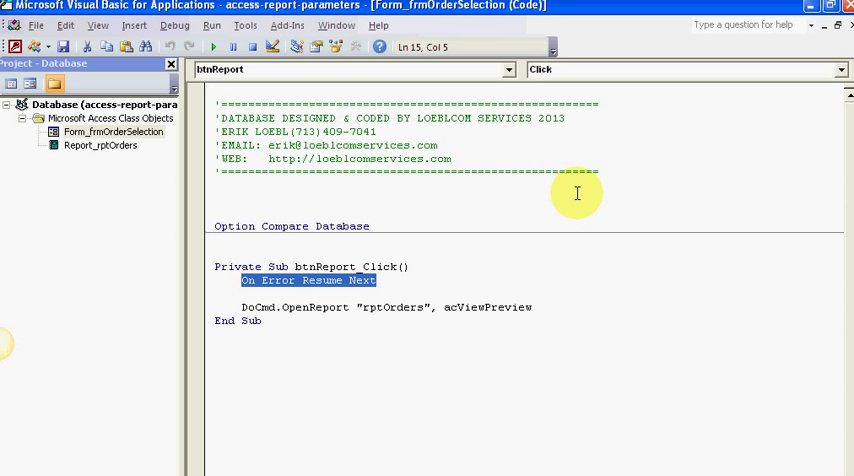
mouse_move(640, 434)
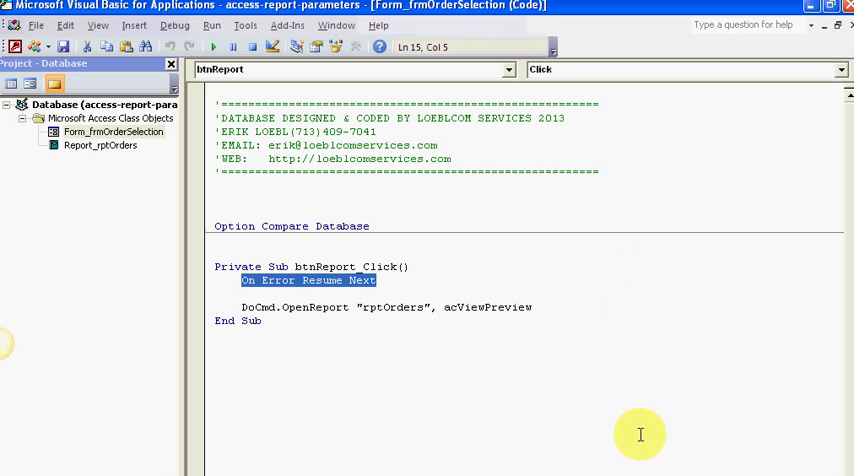